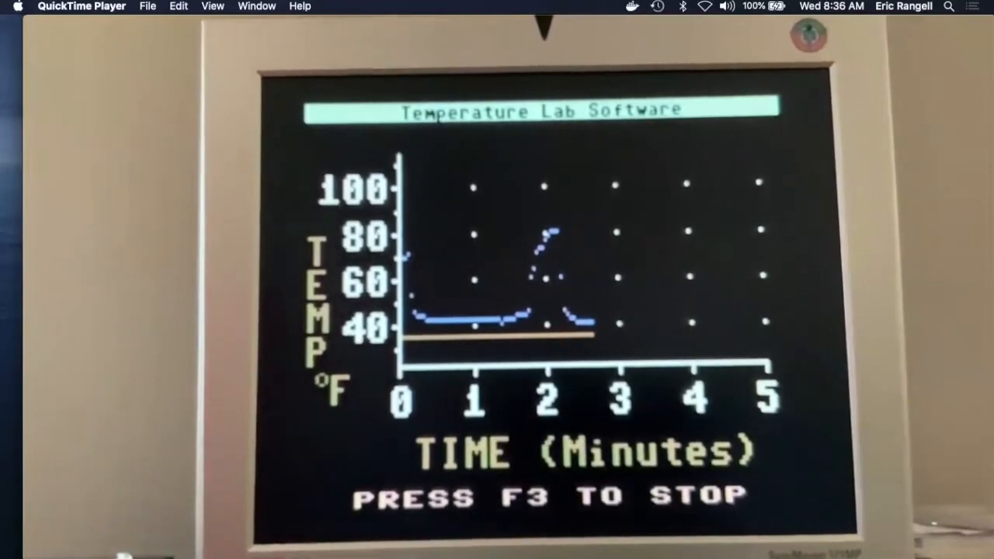
Stop the Fahrenheit recording so the DATA TO DISK screen shows TEMP0.DAT.
key(f3)
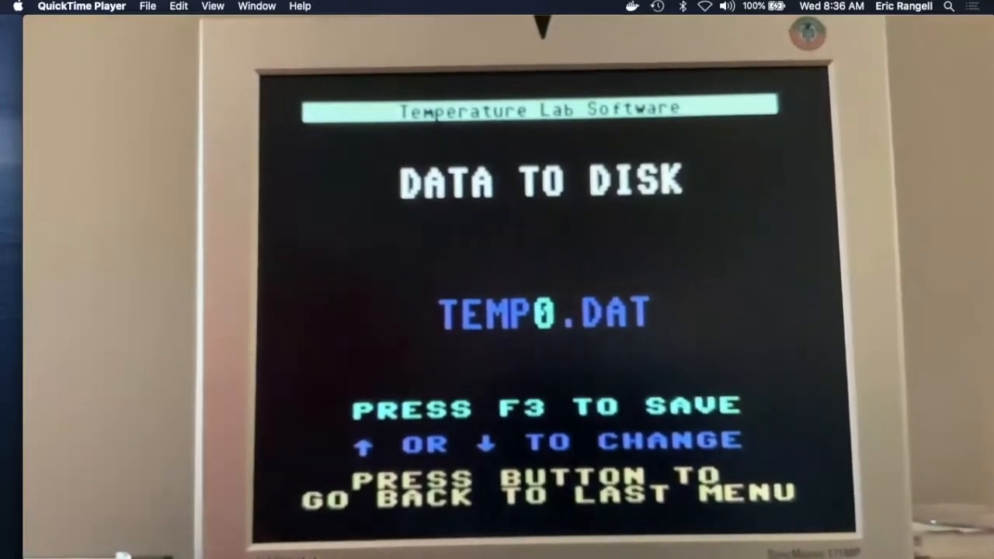
Save the recorded run to disk as TEMP0.DAT.
key(f3)
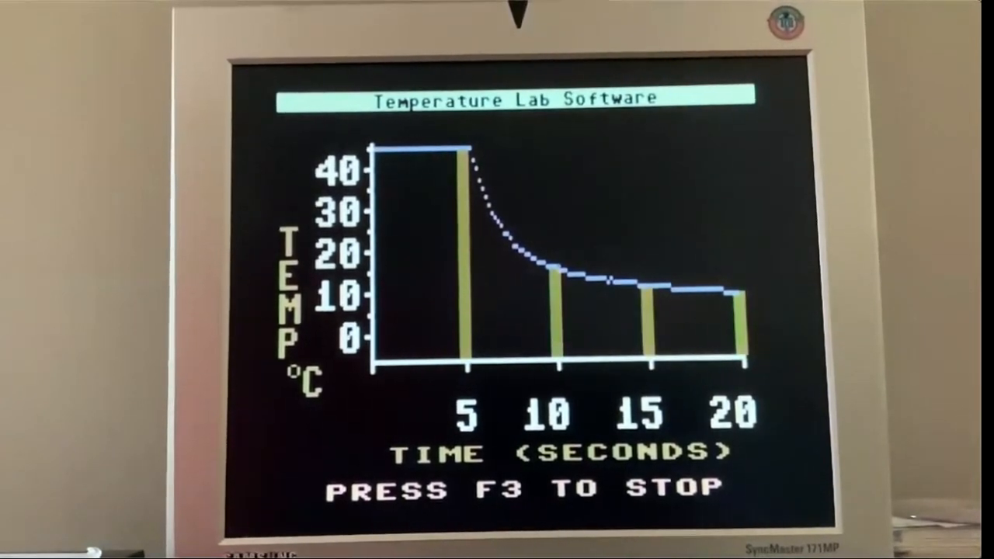
Stop the 20-second cooling graph once it falls from about 45 to 10 °C.
key(f3)
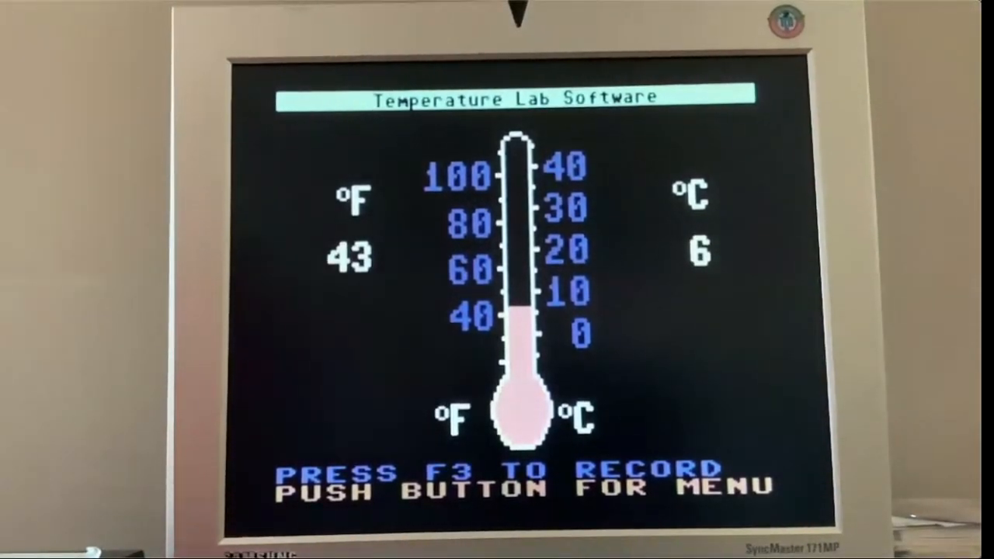
Return to the live thermometer reading 43 °F and 6 °C.
key(f3)
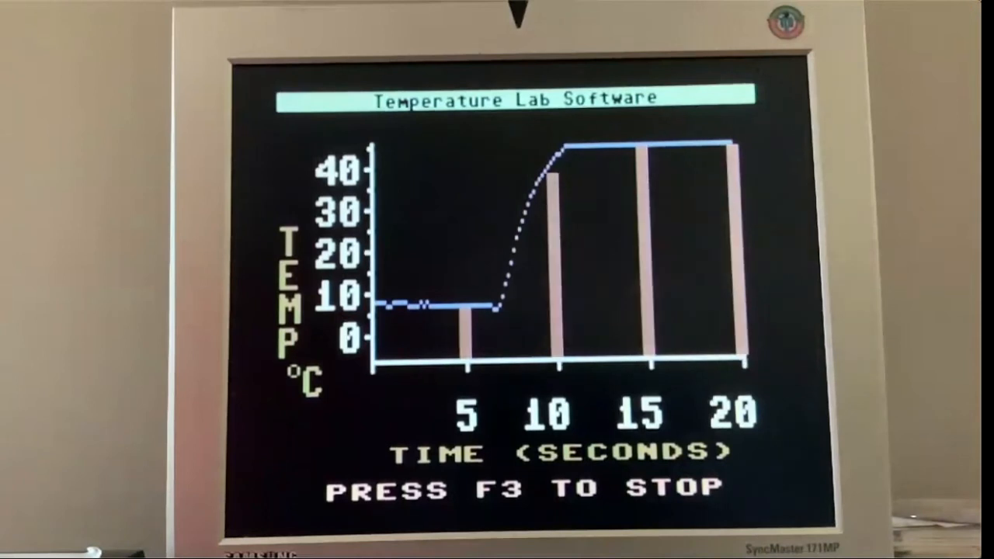
Stop the 20-second heating run after it climbs from about 7 to 45 °C.
key(F3)
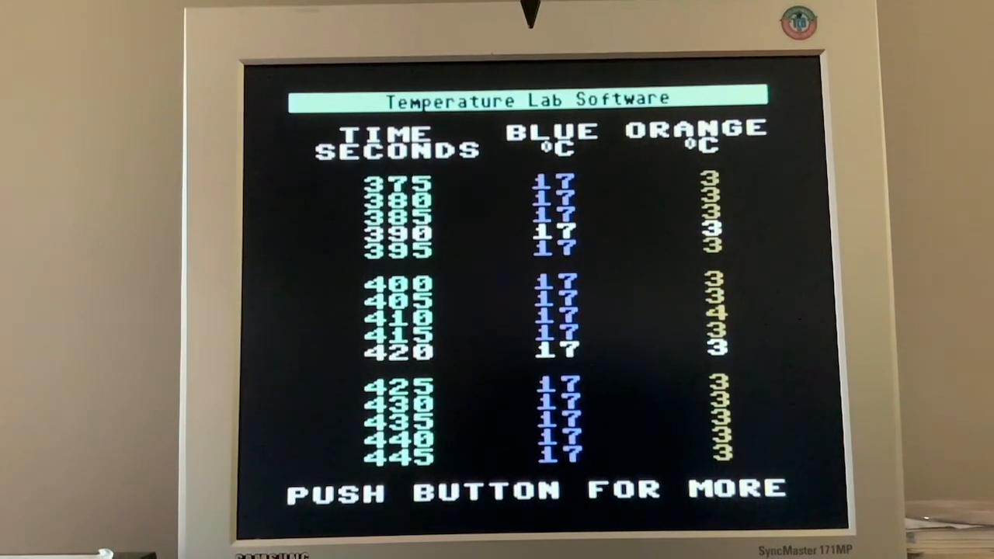
Page past the blue and orange readings table and save the data as TEMP1.DAT.
click(481, 491)
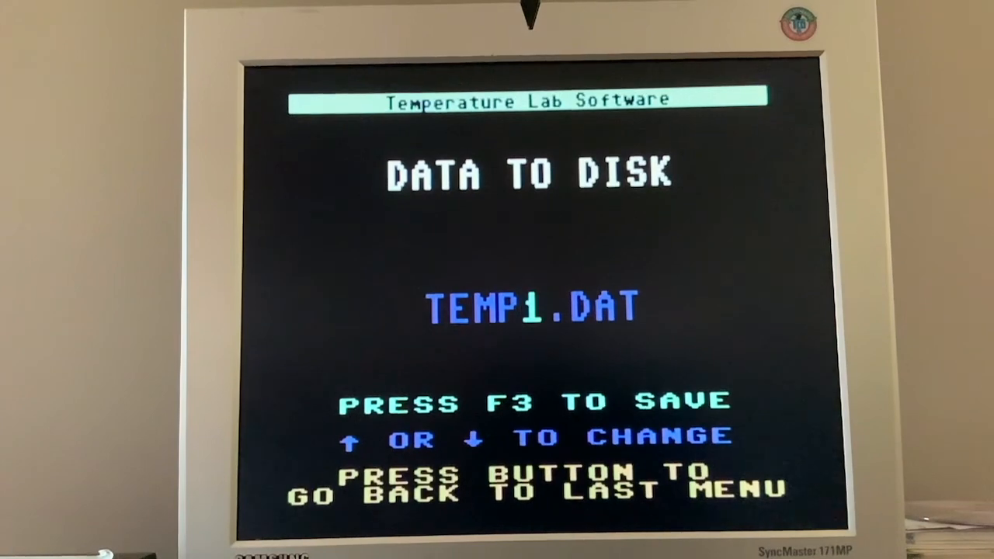
key(f3)
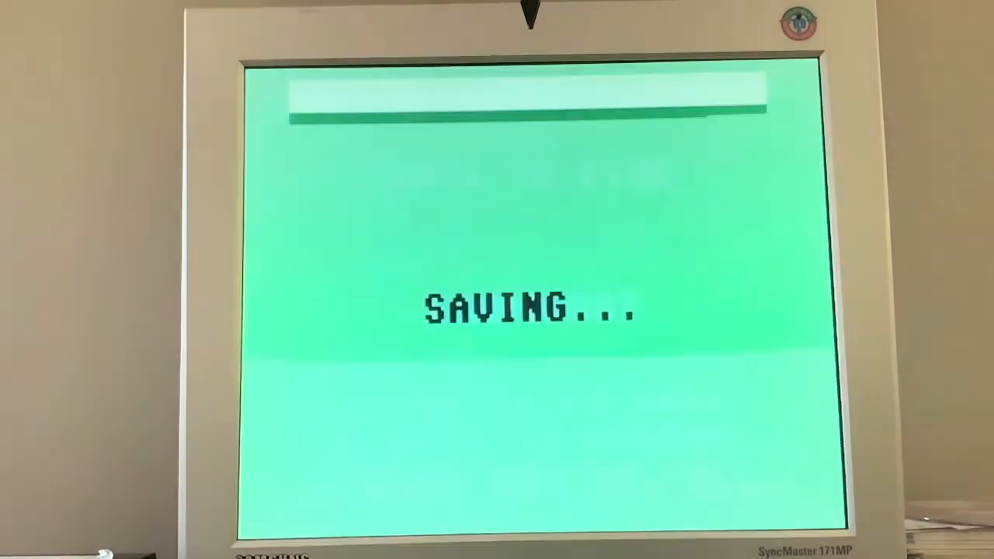